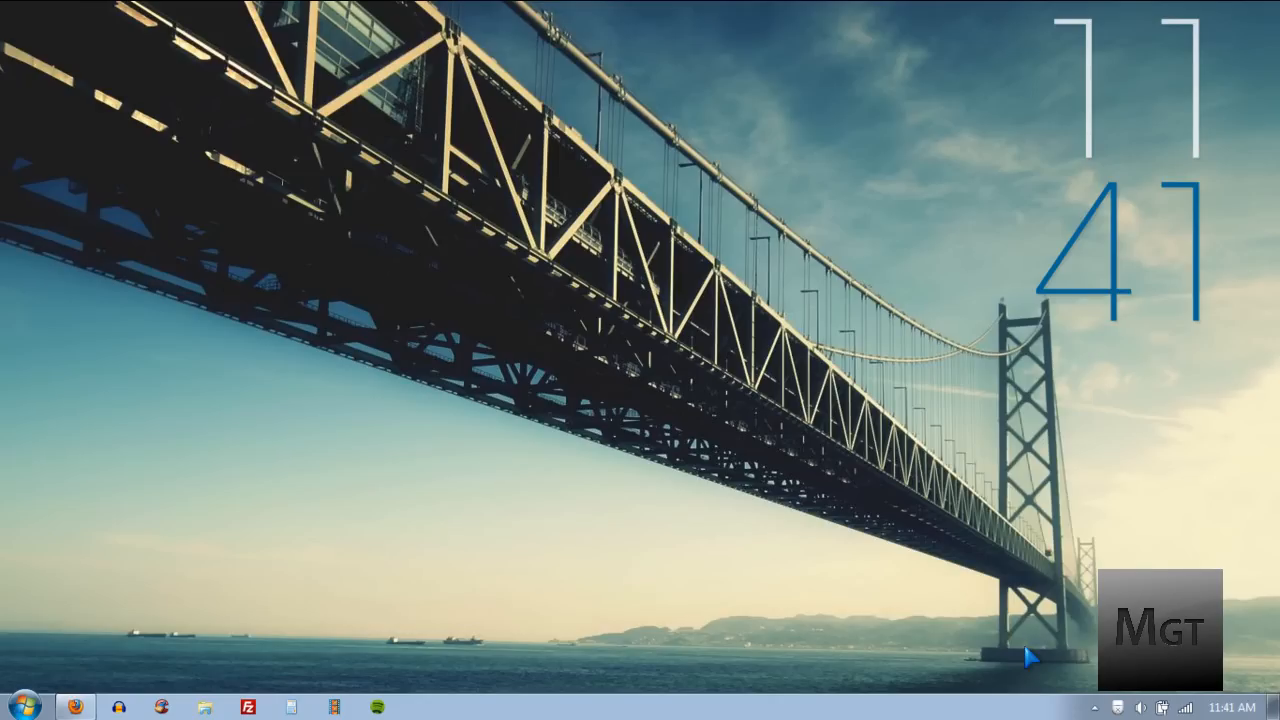
mouse_move(1036, 656)
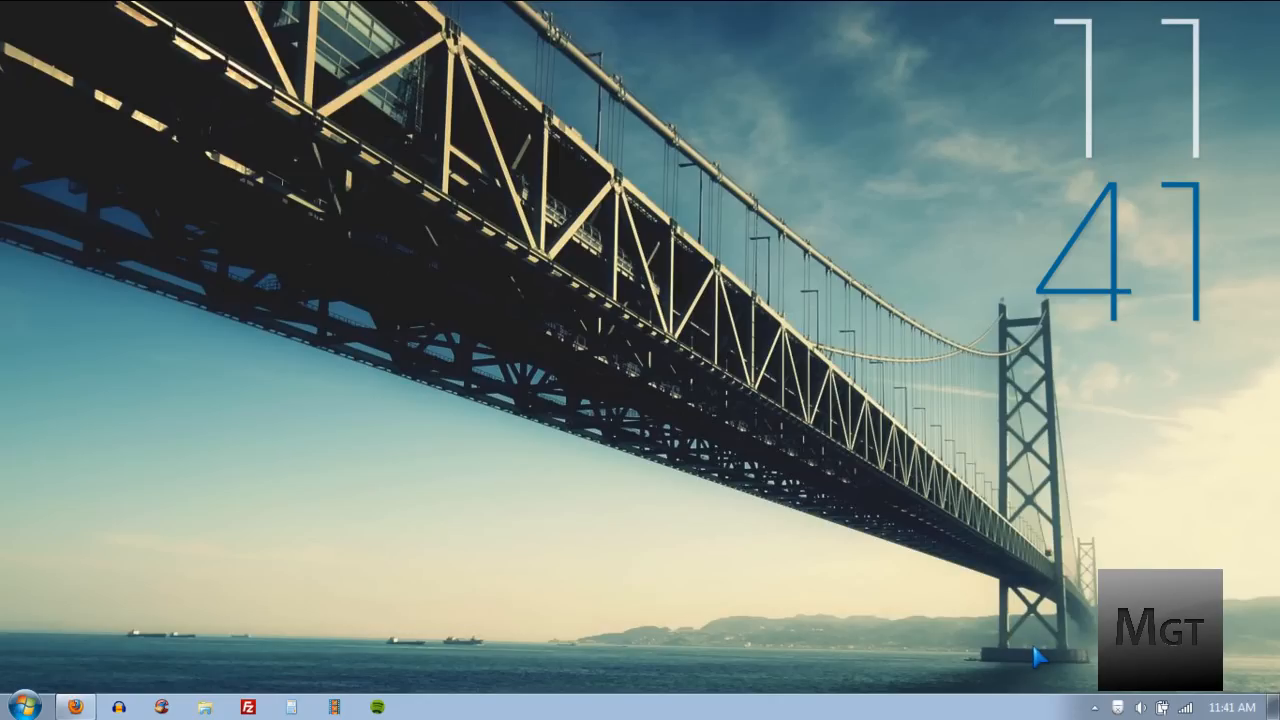
mouse_move(1040, 664)
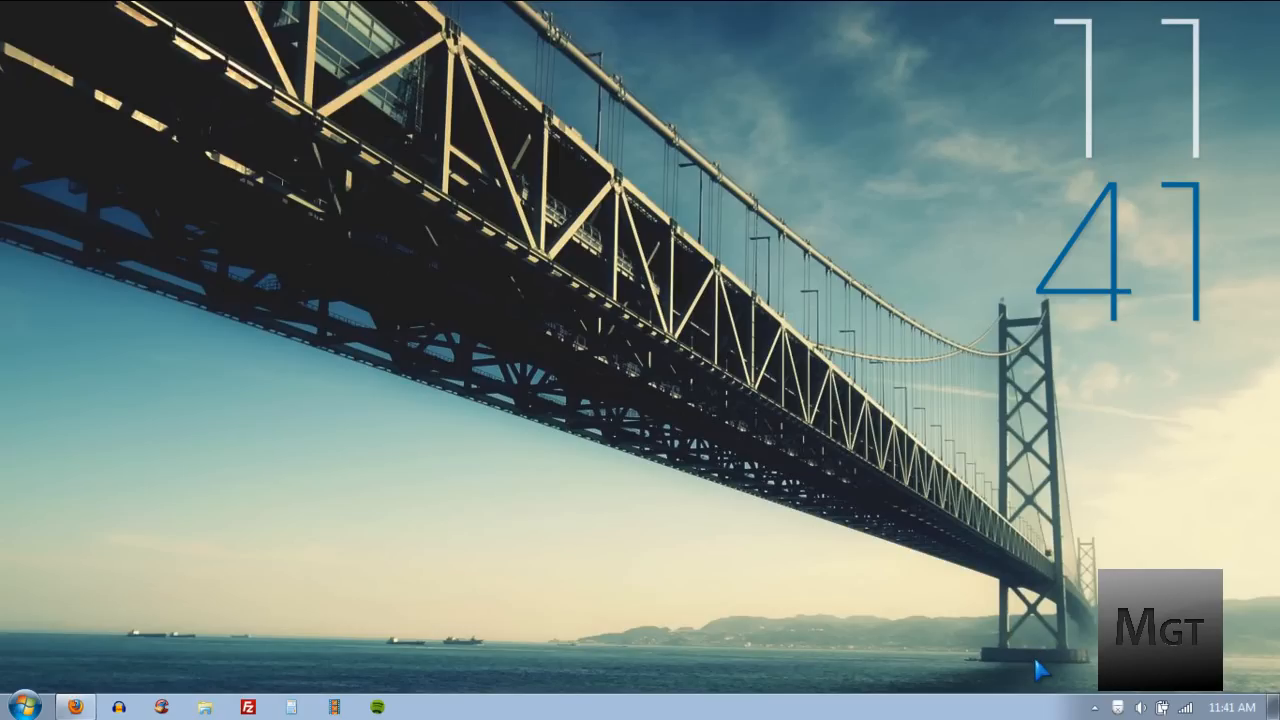
mouse_move(1044, 672)
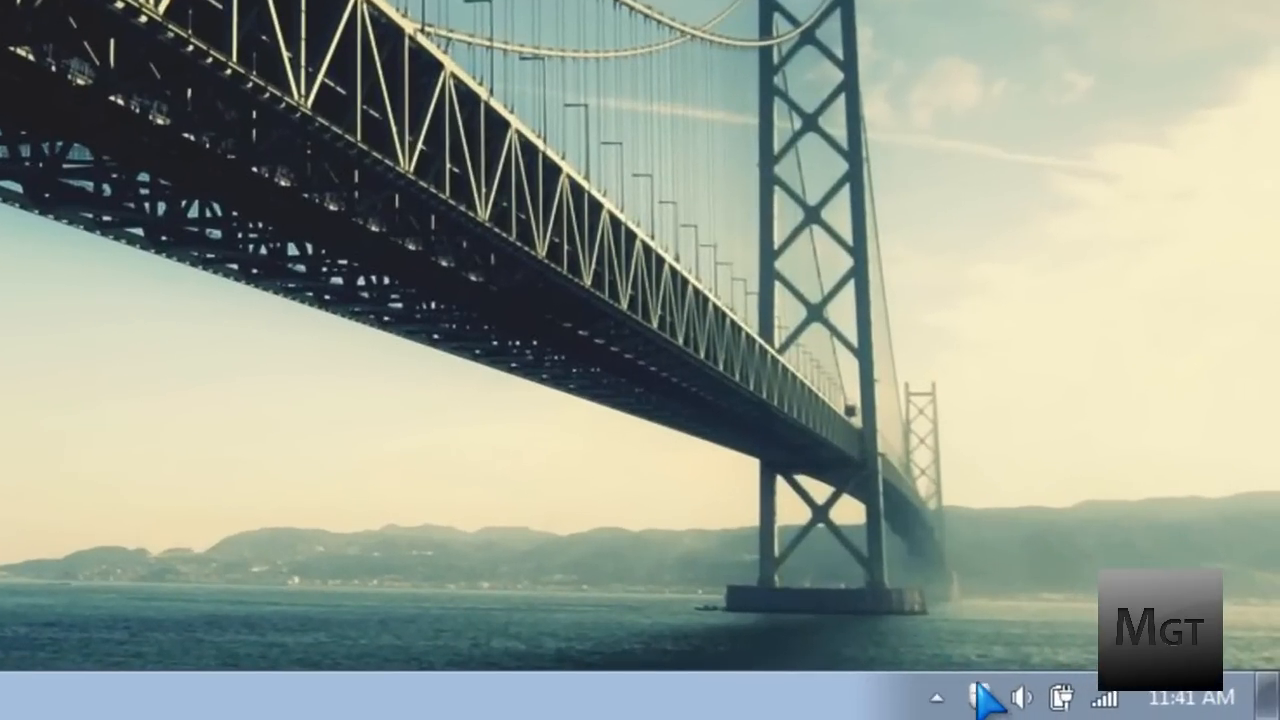
mouse_move(990, 696)
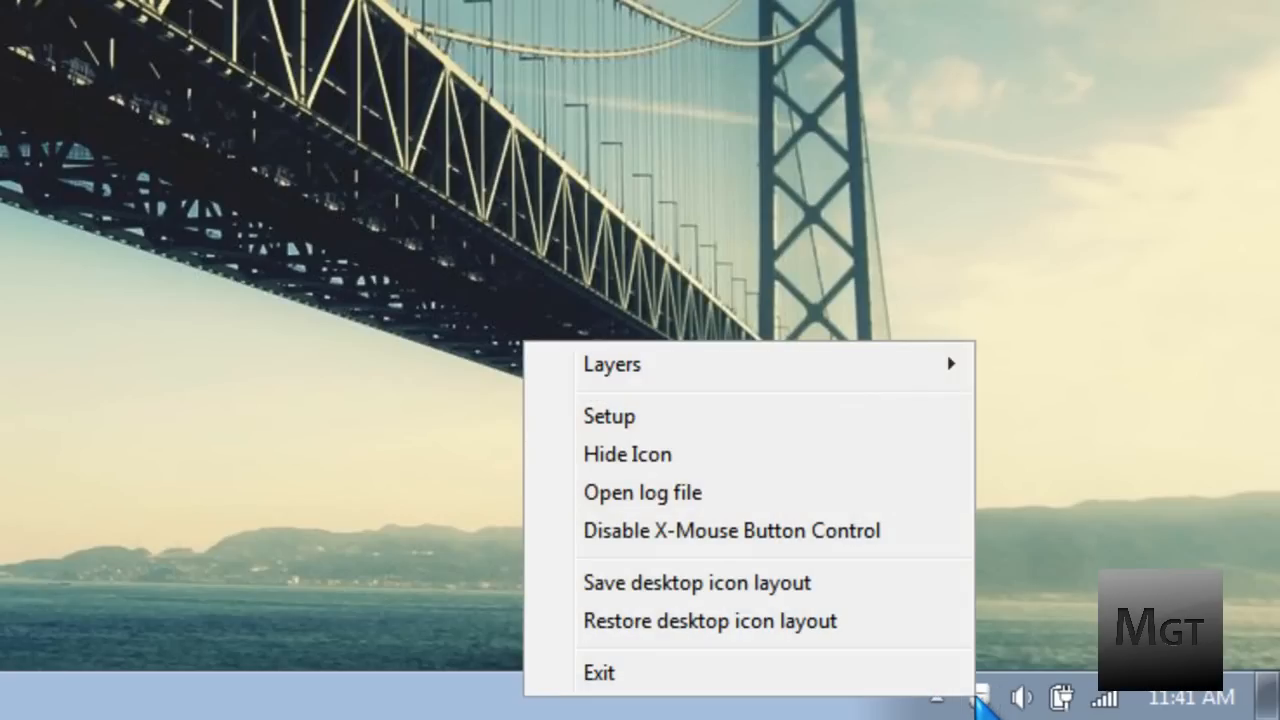
Step: Bring up the X-Mouse Button Control setup from its tray icon
left_click(608, 416)
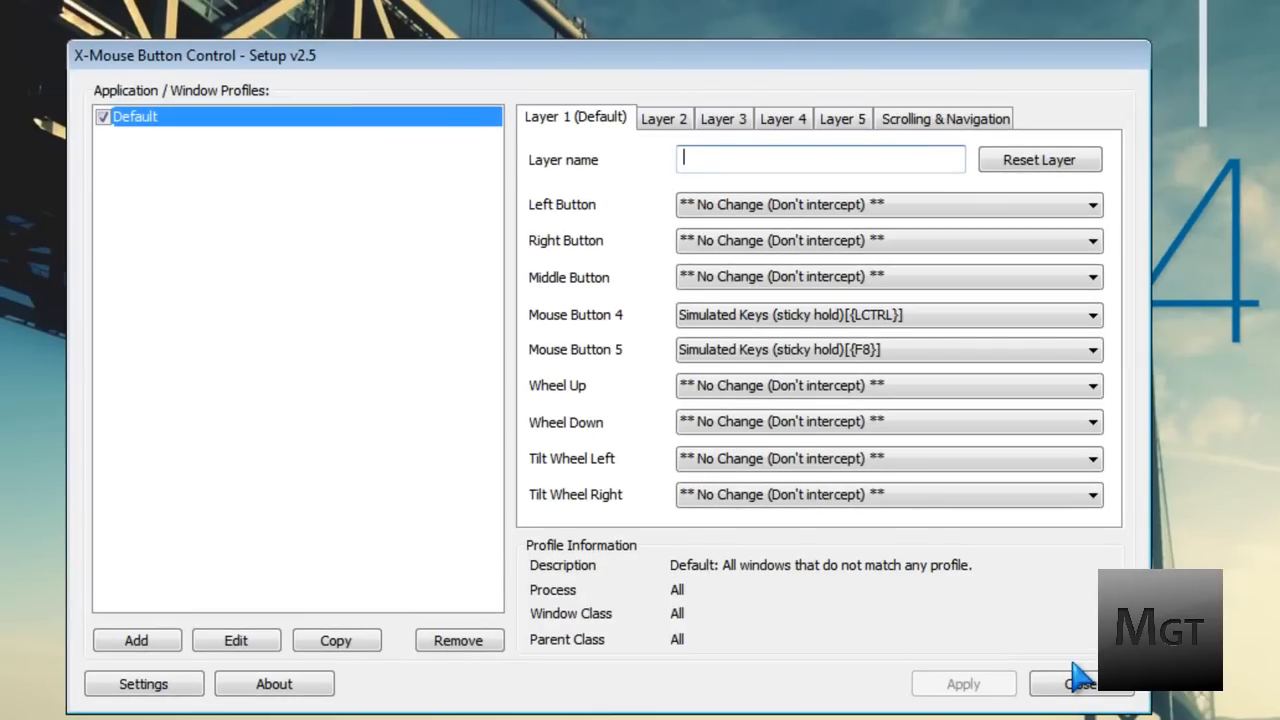
mouse_move(384, 370)
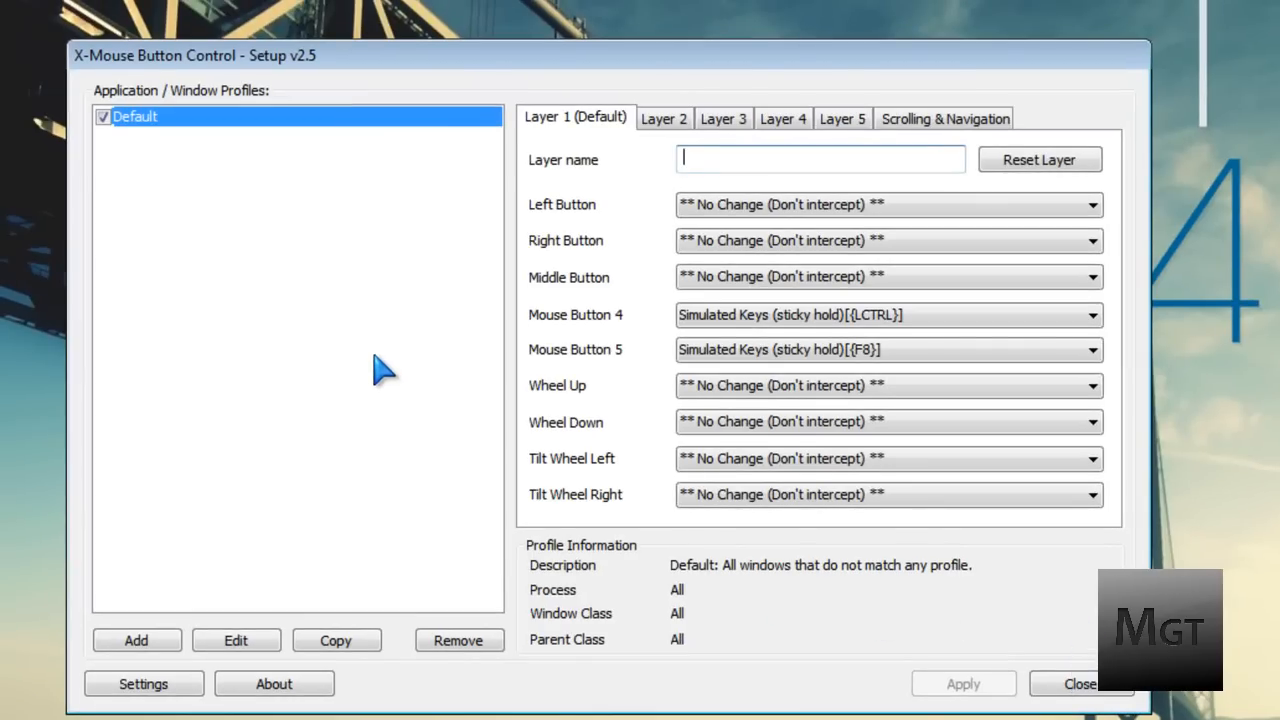
mouse_move(784, 414)
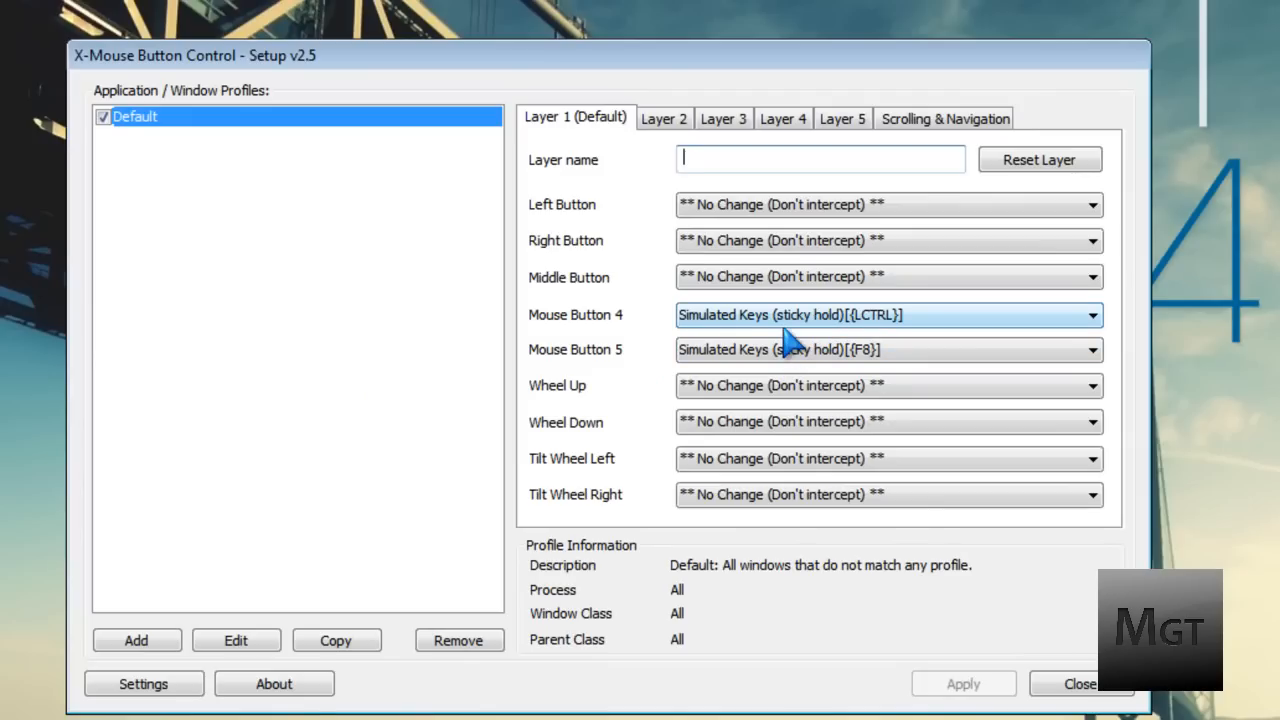
mouse_move(720, 310)
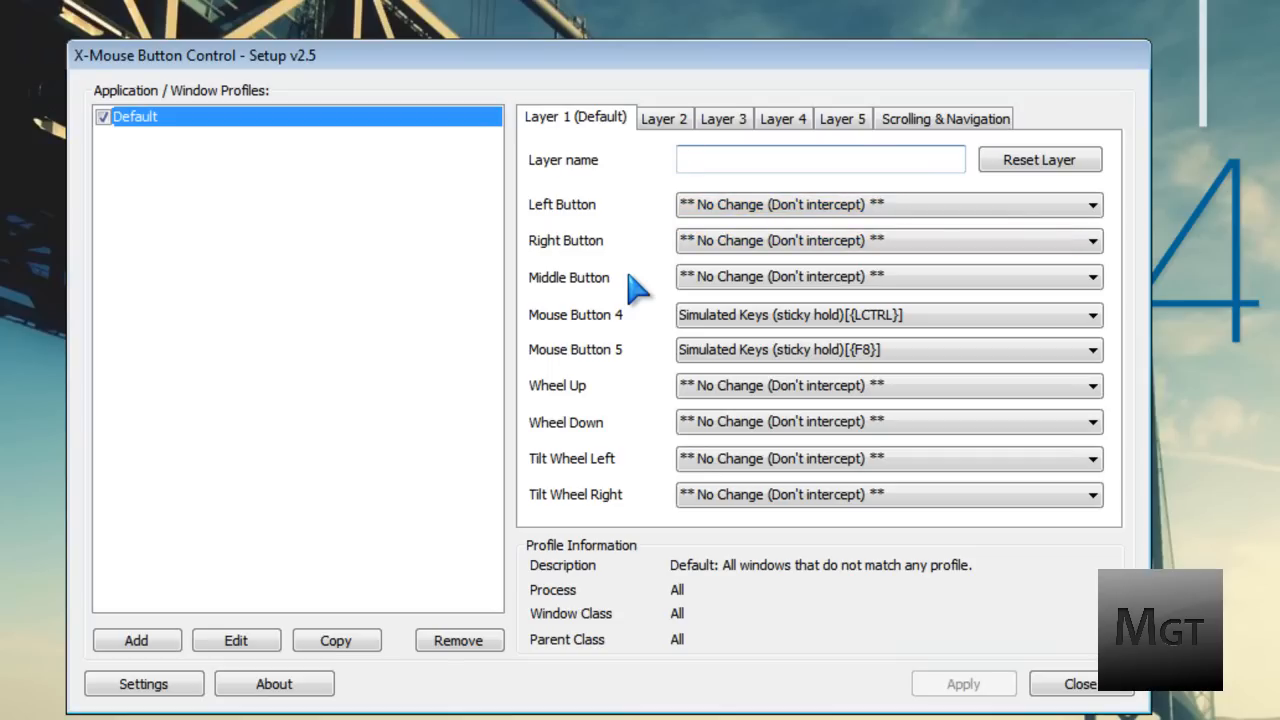
left_click(880, 316)
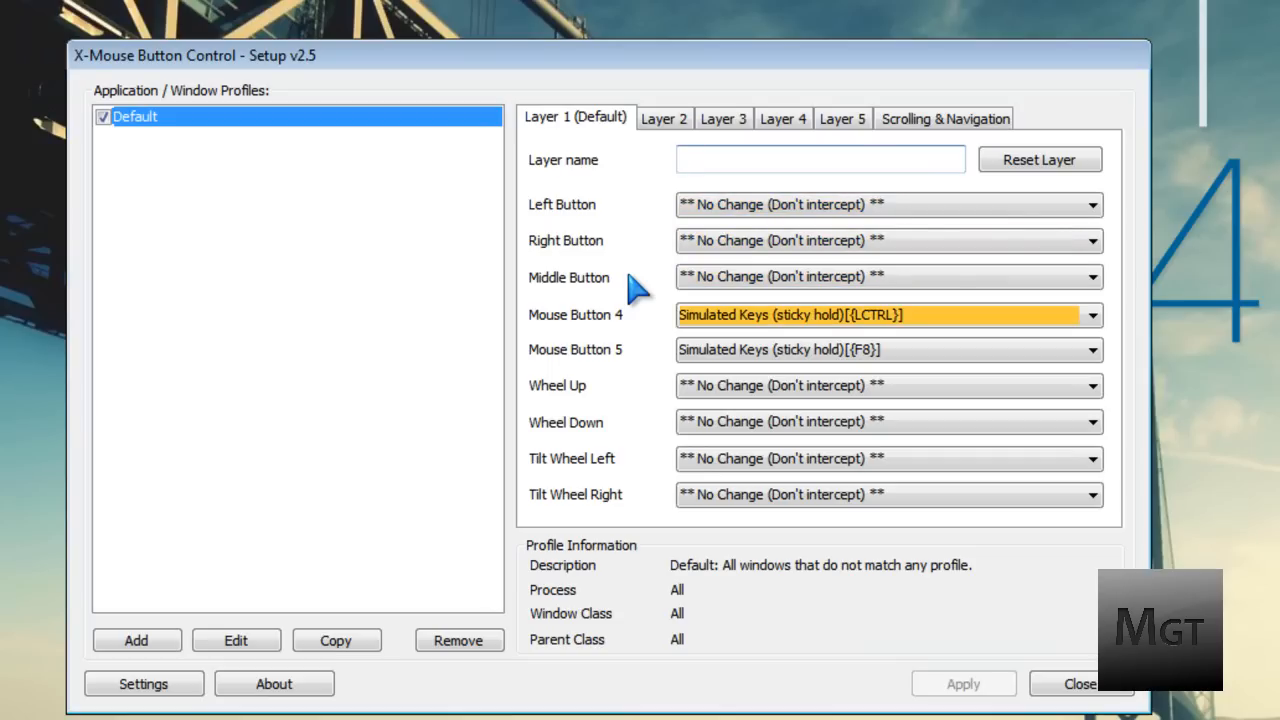
left_click(888, 348)
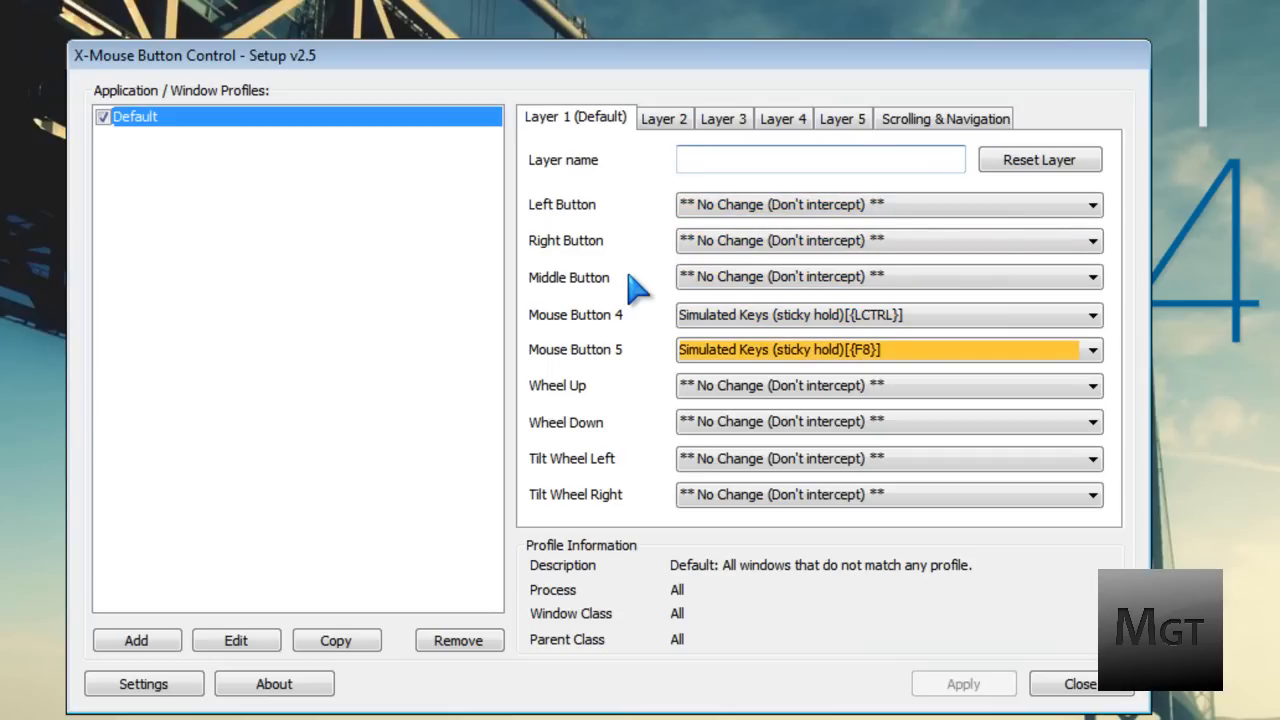
left_click(820, 160)
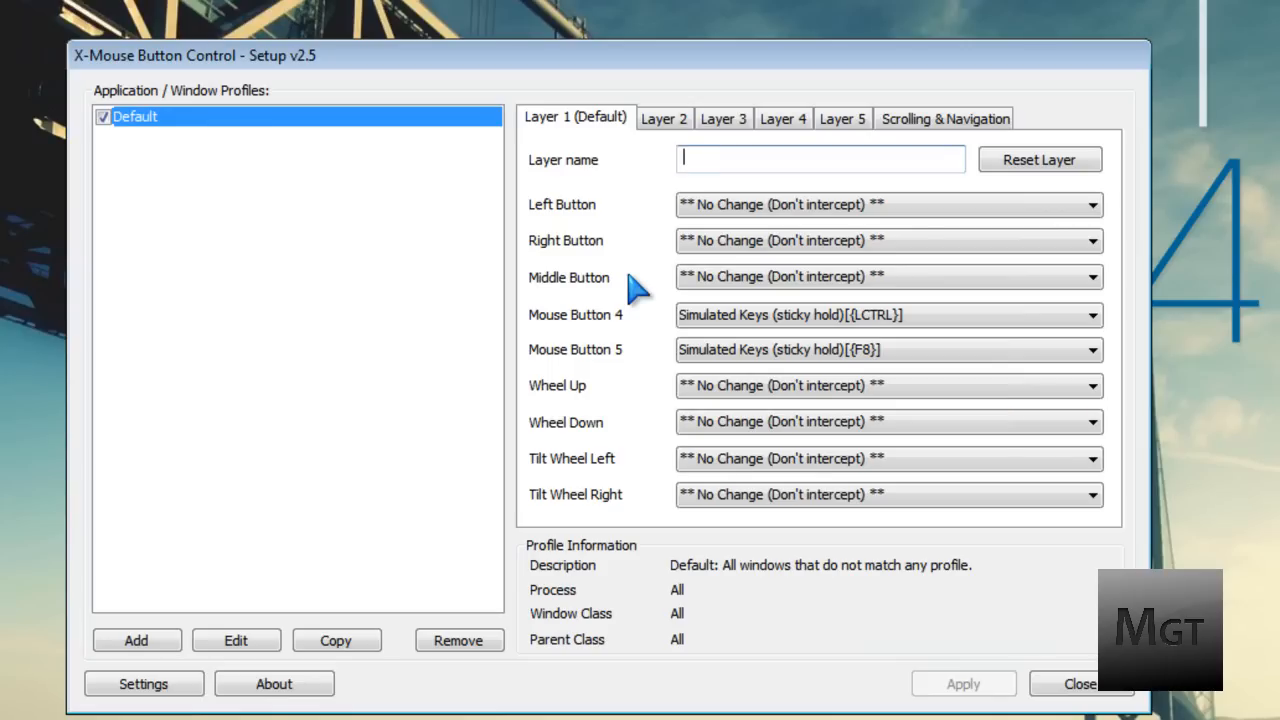
mouse_move(628, 288)
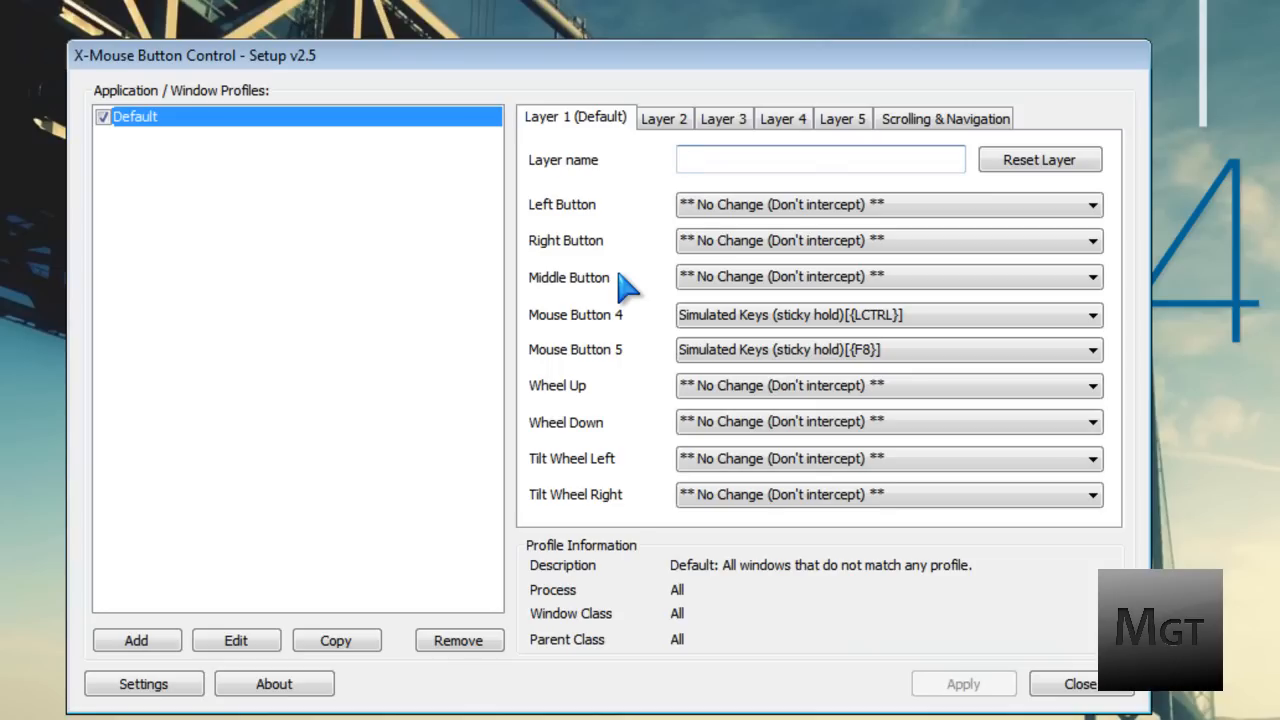
mouse_move(590, 284)
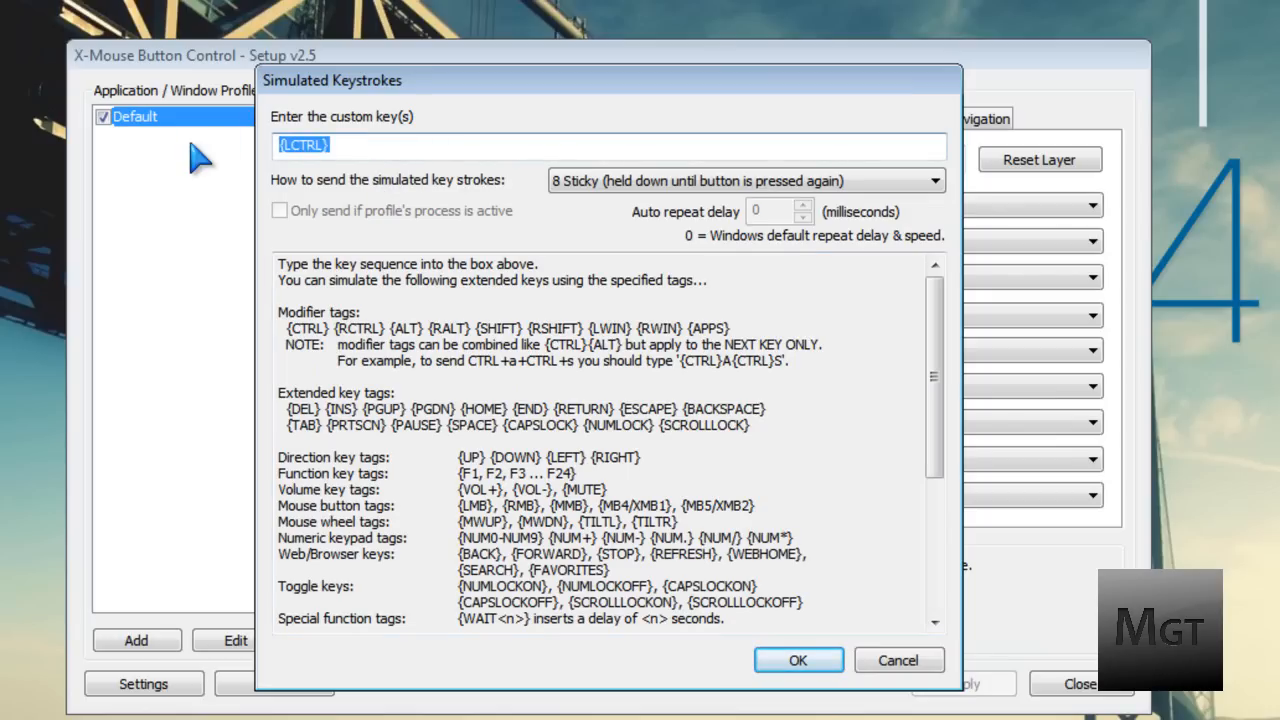
Step: Show the Simulated Keystrokes settings for Mouse Button 4's sticky {LCTRL} hold
left_click(610, 144)
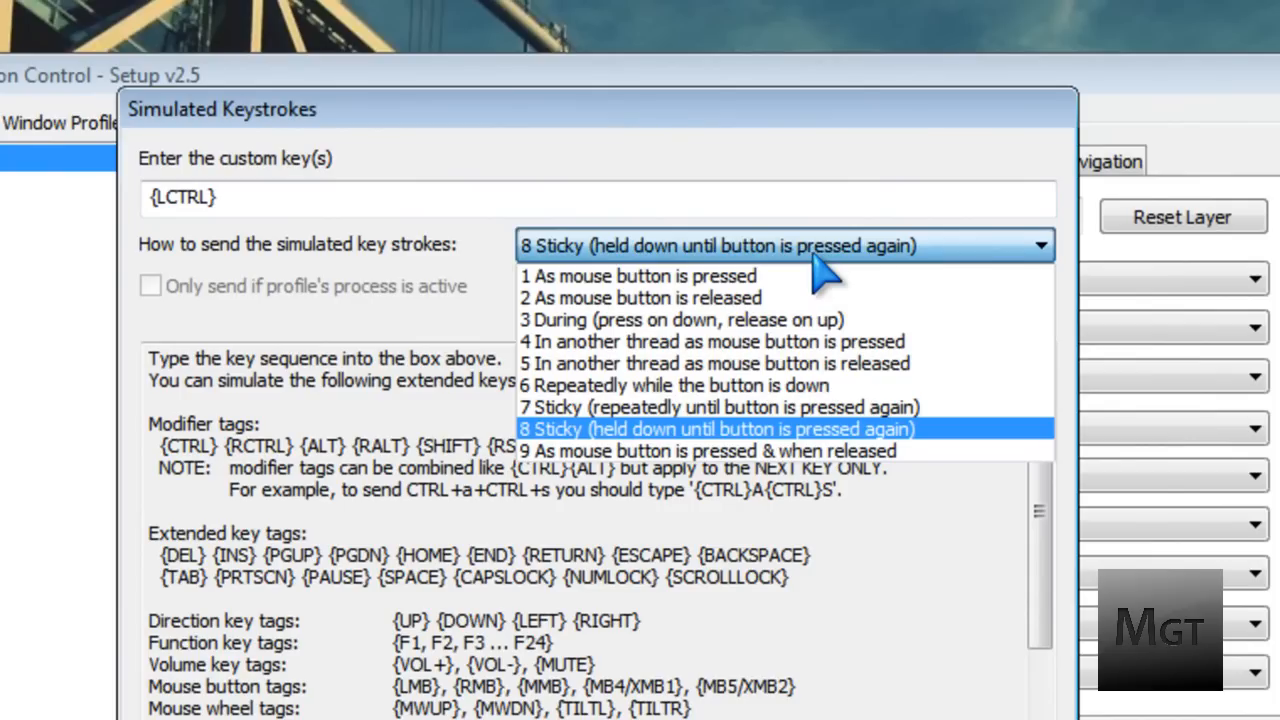
left_click(716, 428)
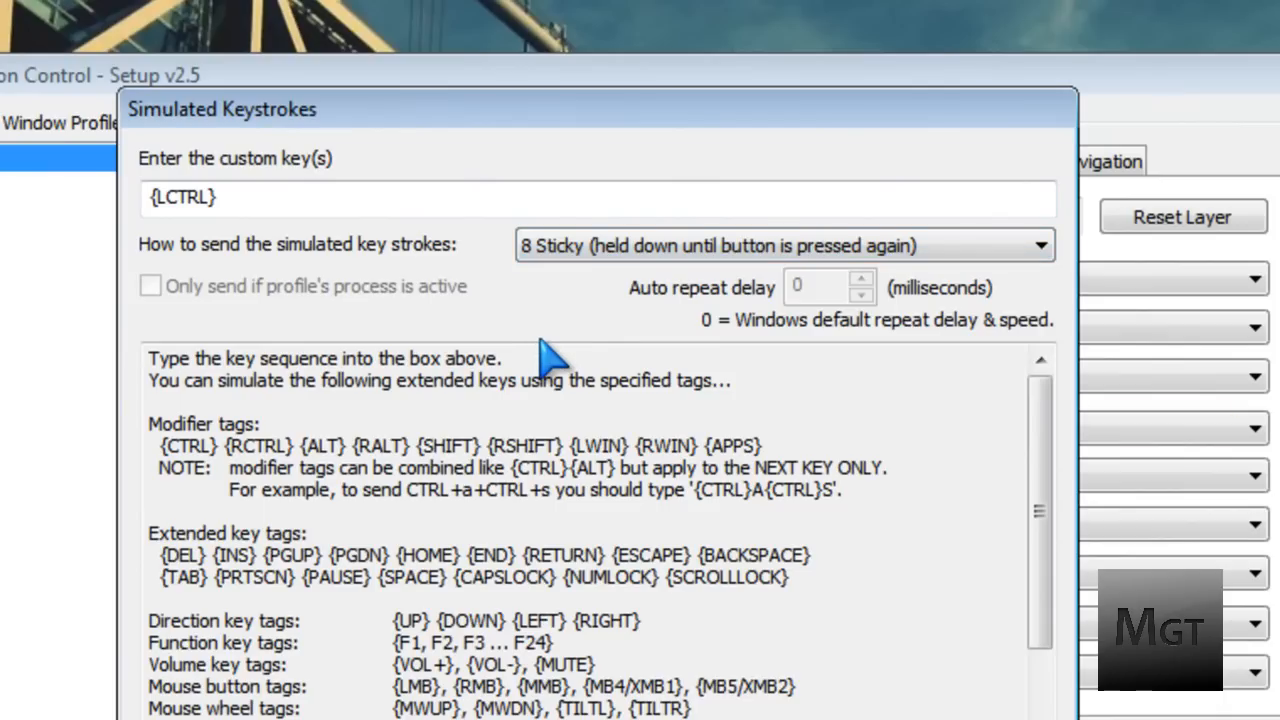
mouse_move(596, 330)
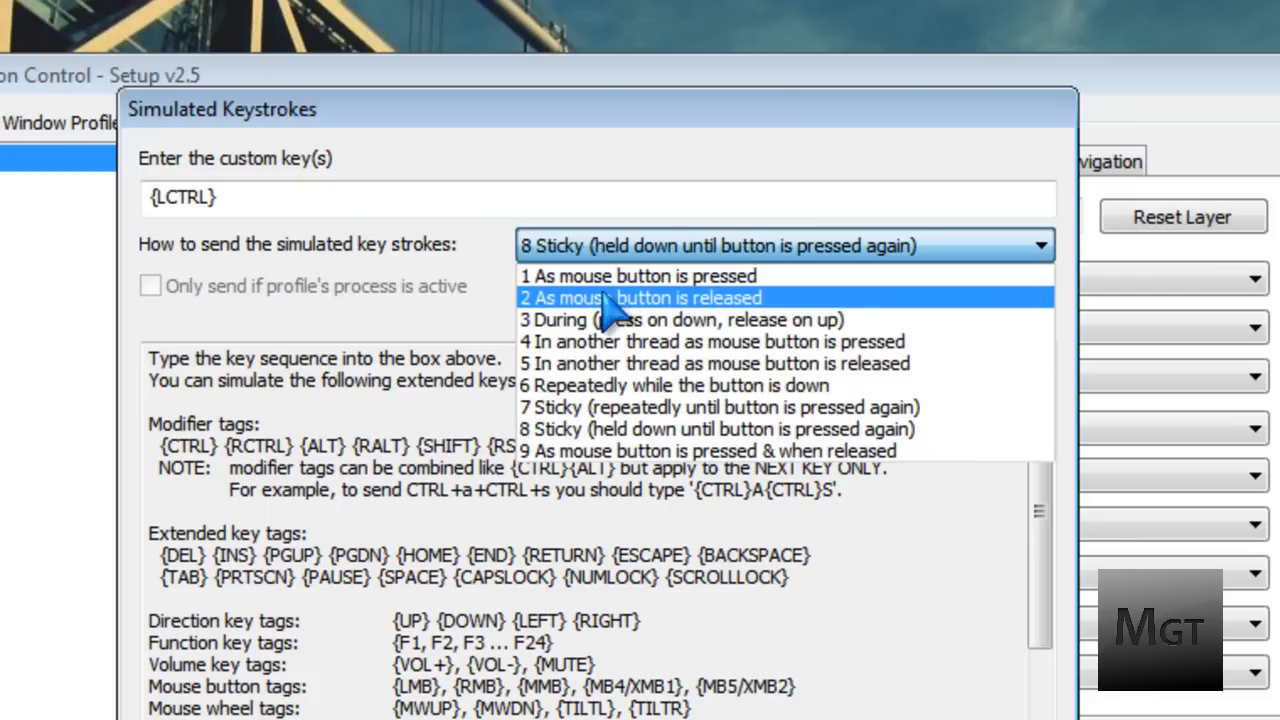
mouse_move(620, 320)
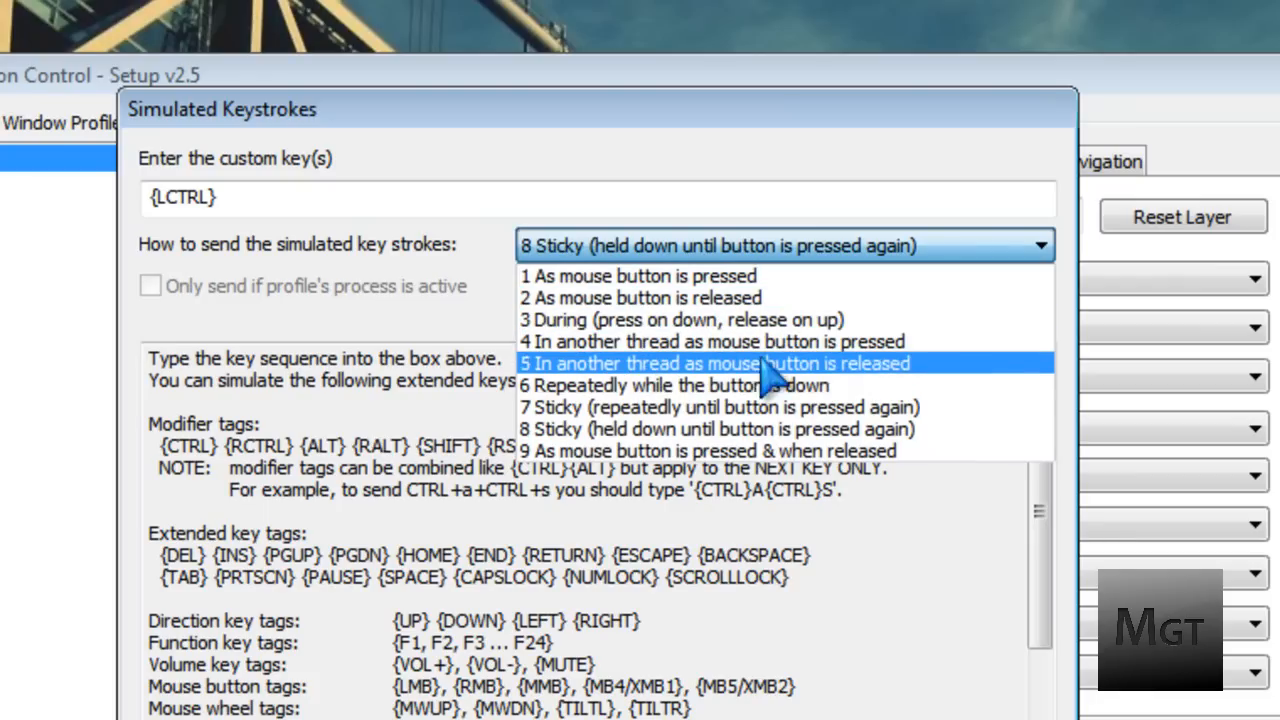
mouse_move(984, 342)
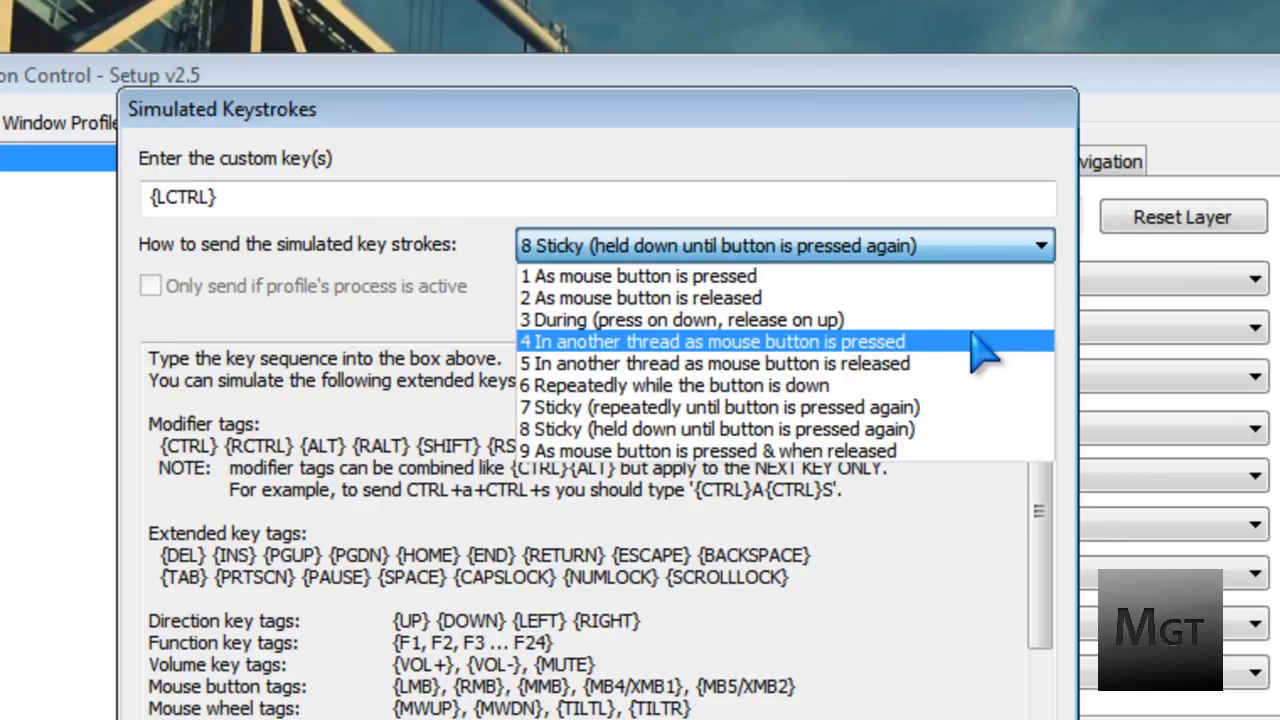
mouse_move(930, 408)
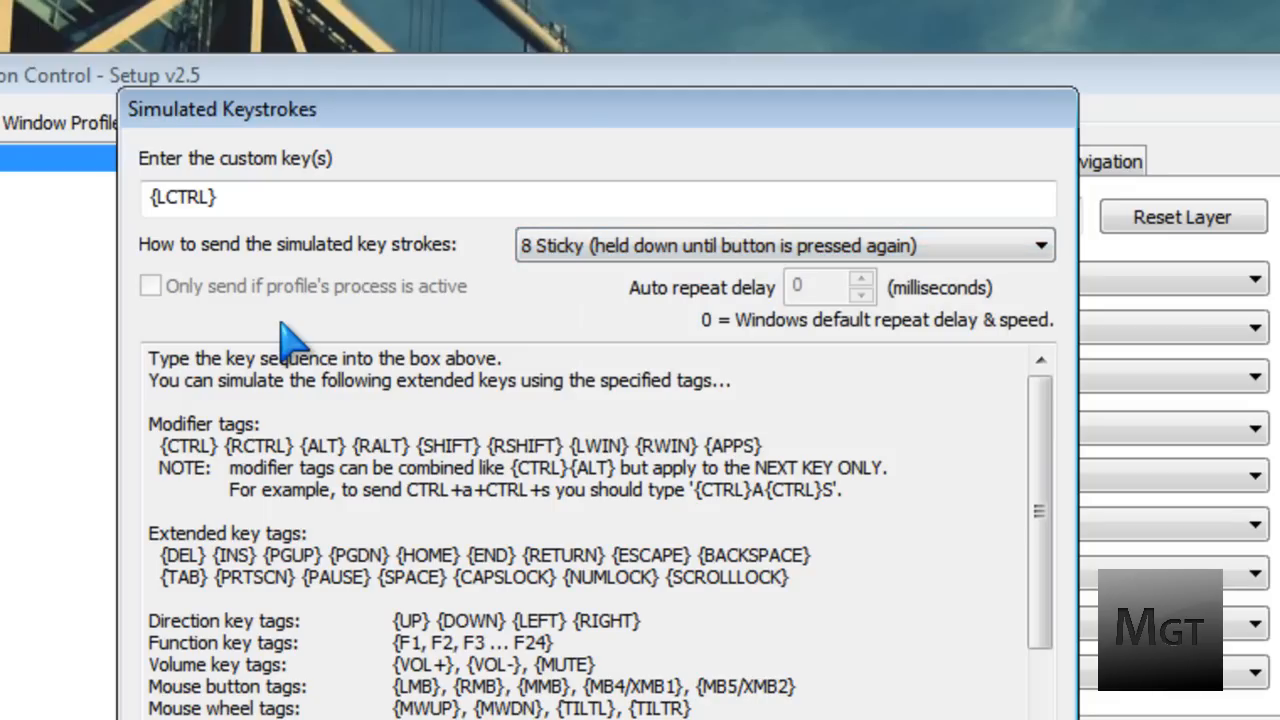
mouse_move(1076, 576)
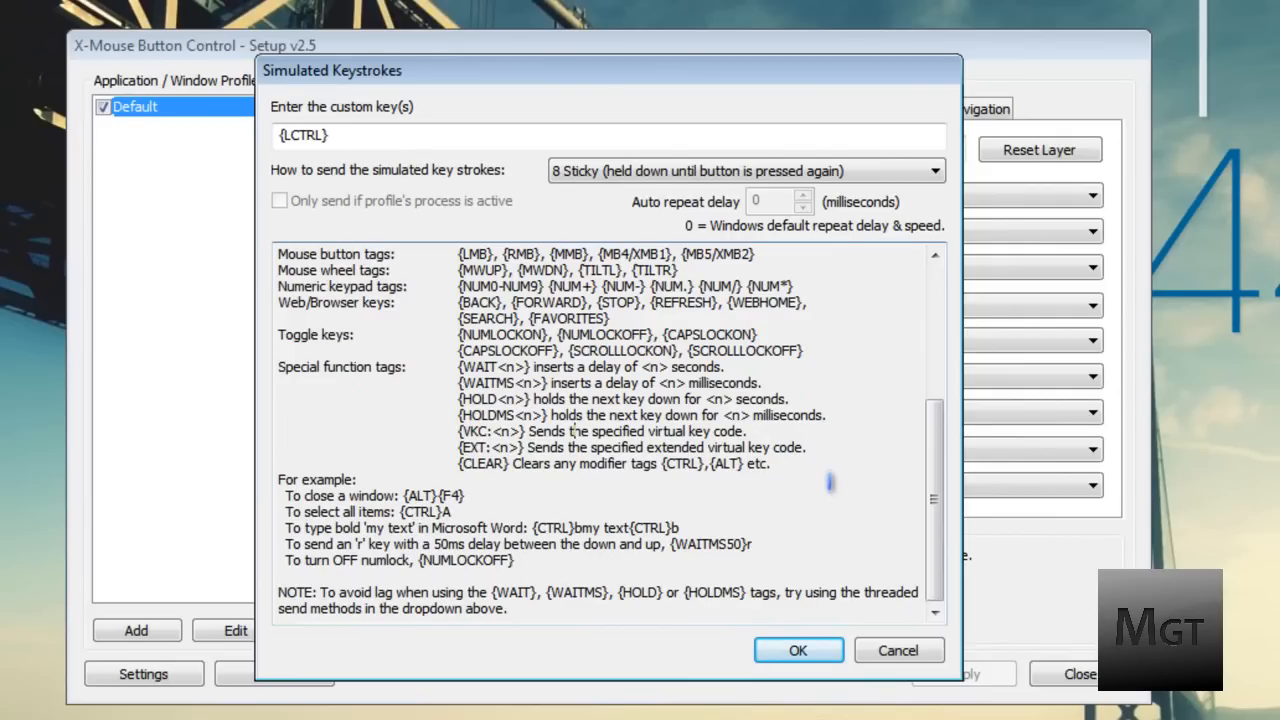
Step: Confirm the {LCTRL} sticky-hold keystroke settings and return to the setup window
left_click(798, 650)
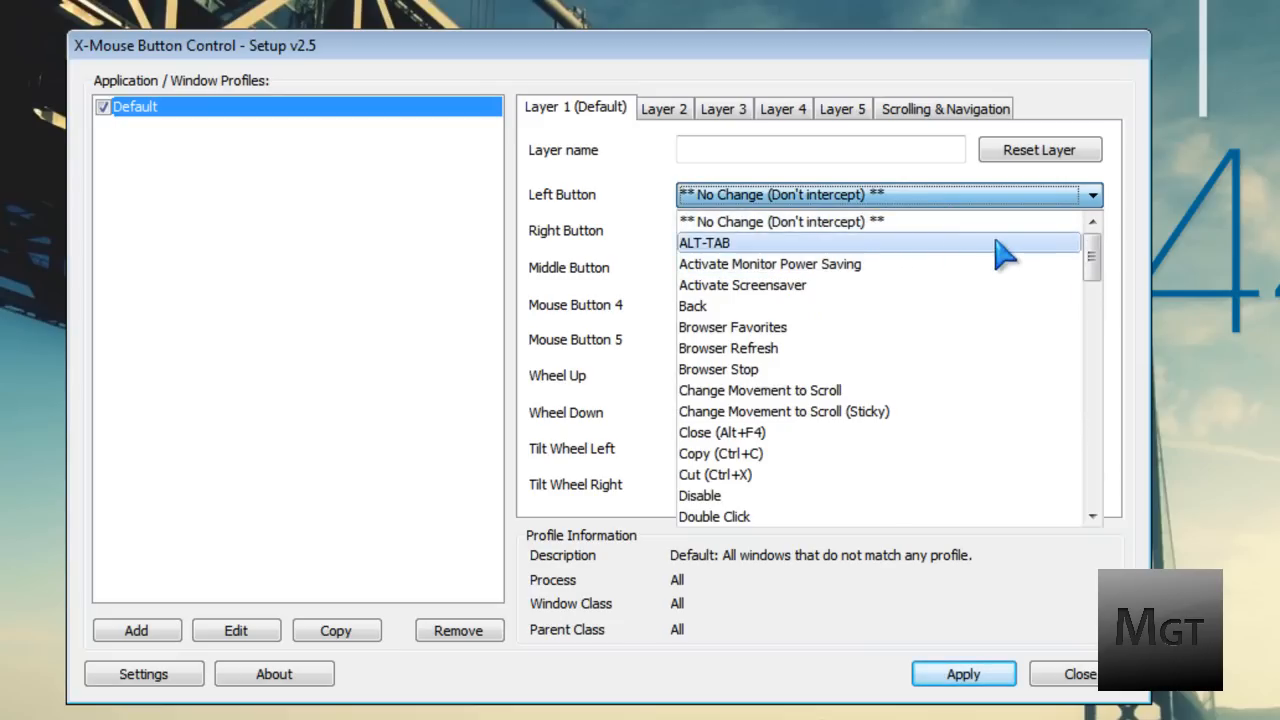
mouse_move(976, 318)
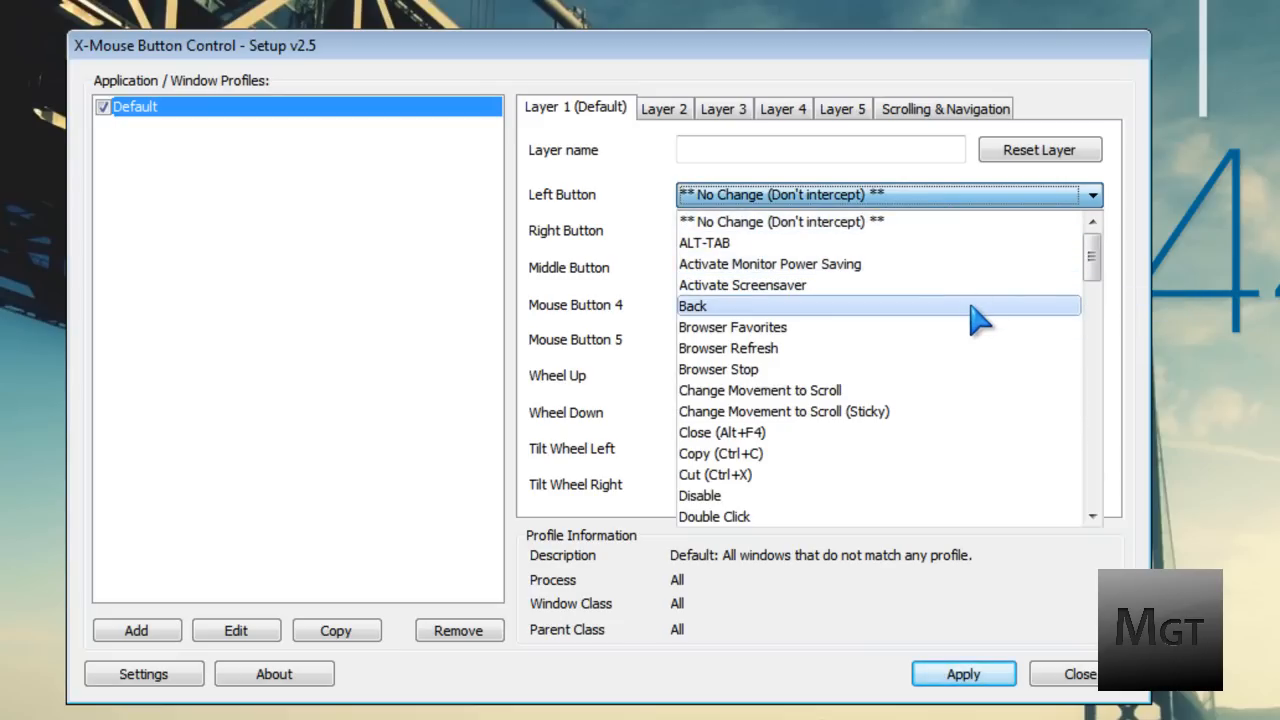
mouse_move(976, 316)
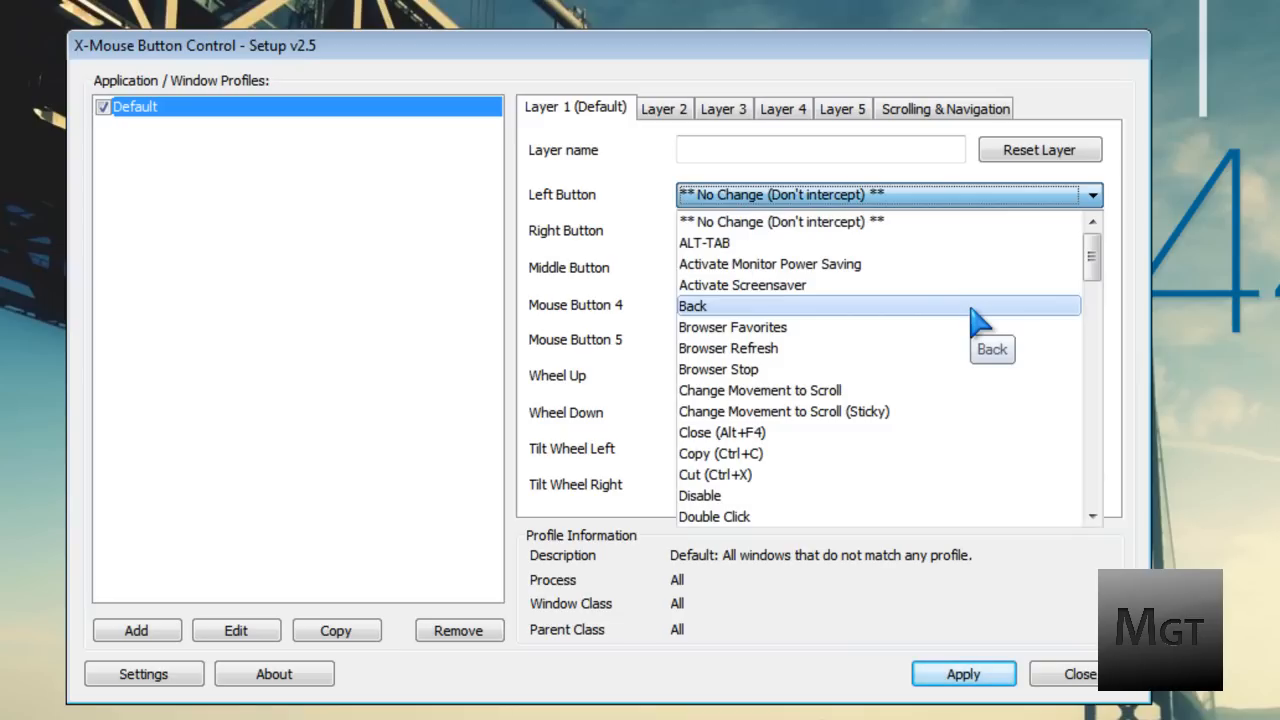
mouse_move(980, 322)
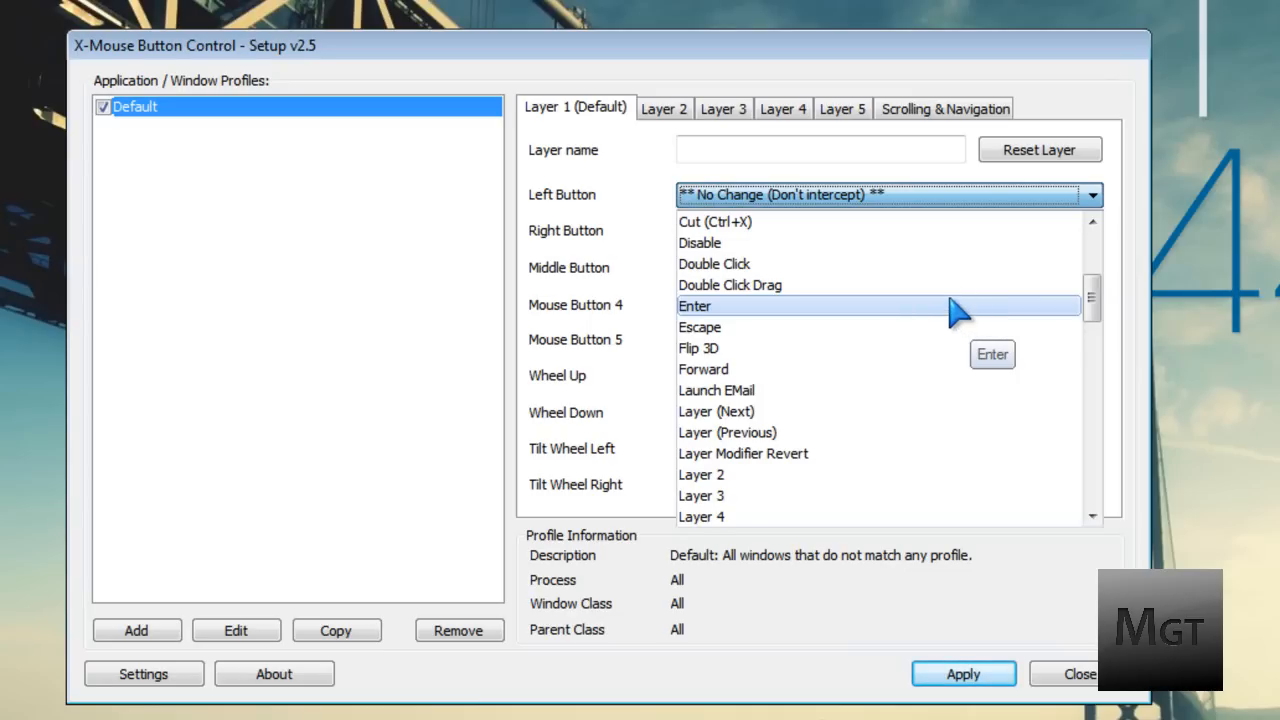
scroll("down", 3)
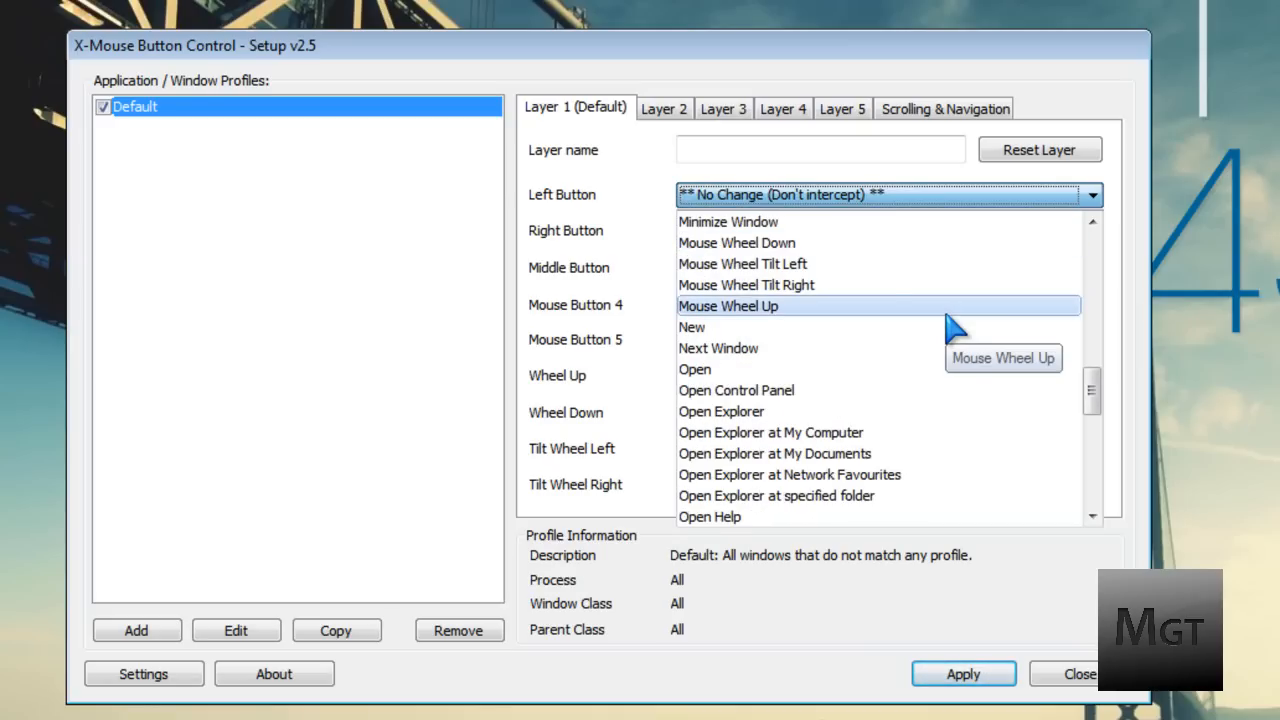
scroll("down", 3)
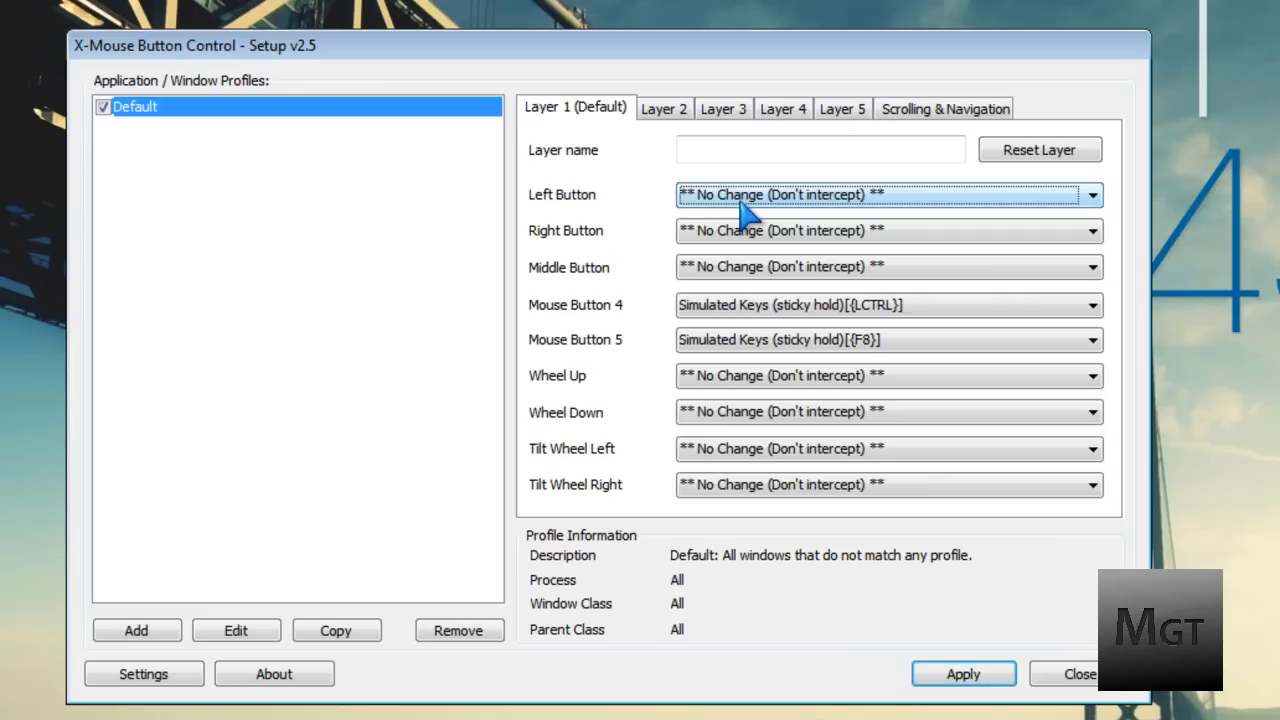
Step: Review Scrolling & Navigation and Global Settings, accepting them unchanged
left_click(944, 108)
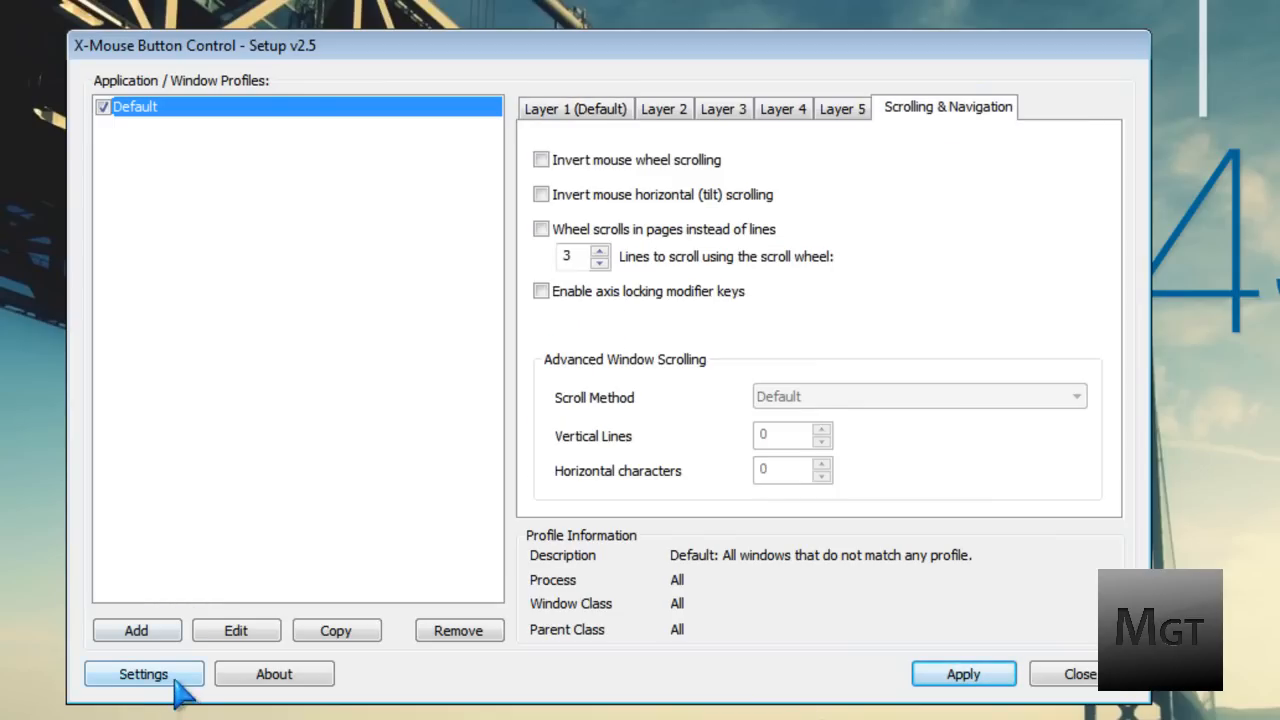
left_click(144, 672)
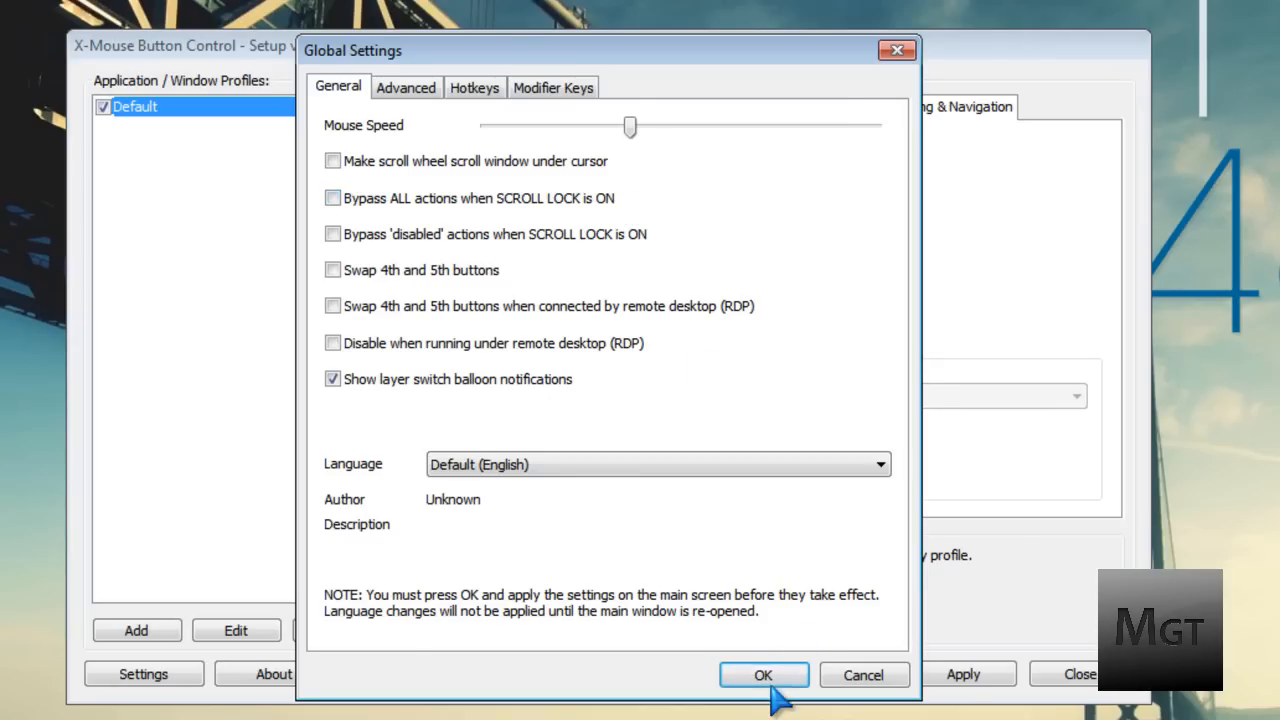
left_click(764, 674)
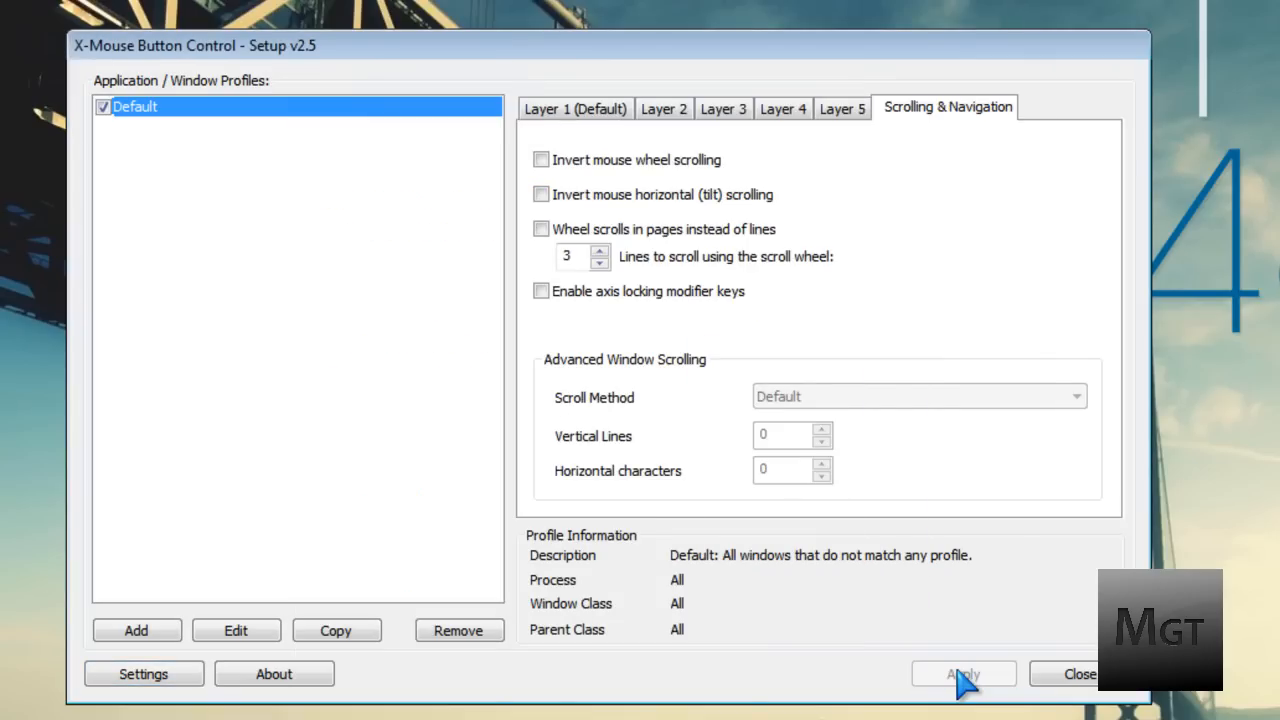